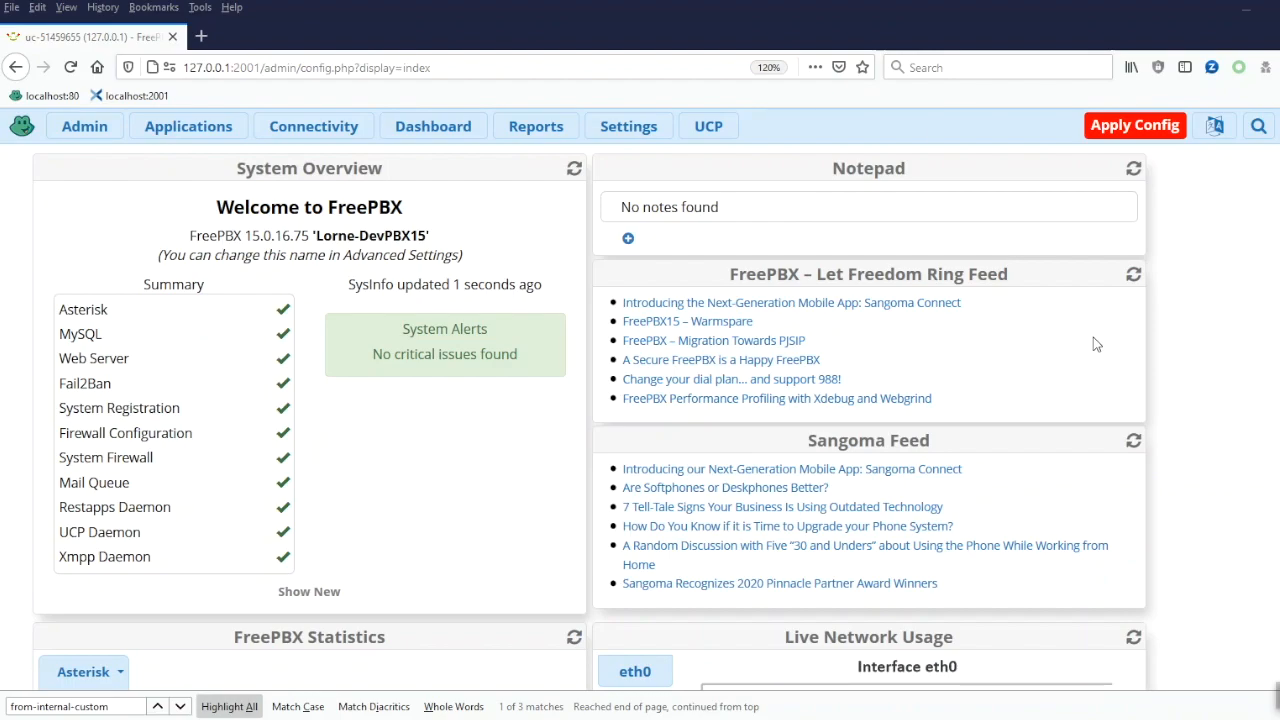
Step: Reach the Configuration File Editor listing the Asterisk custom config files
left_click(84, 124)
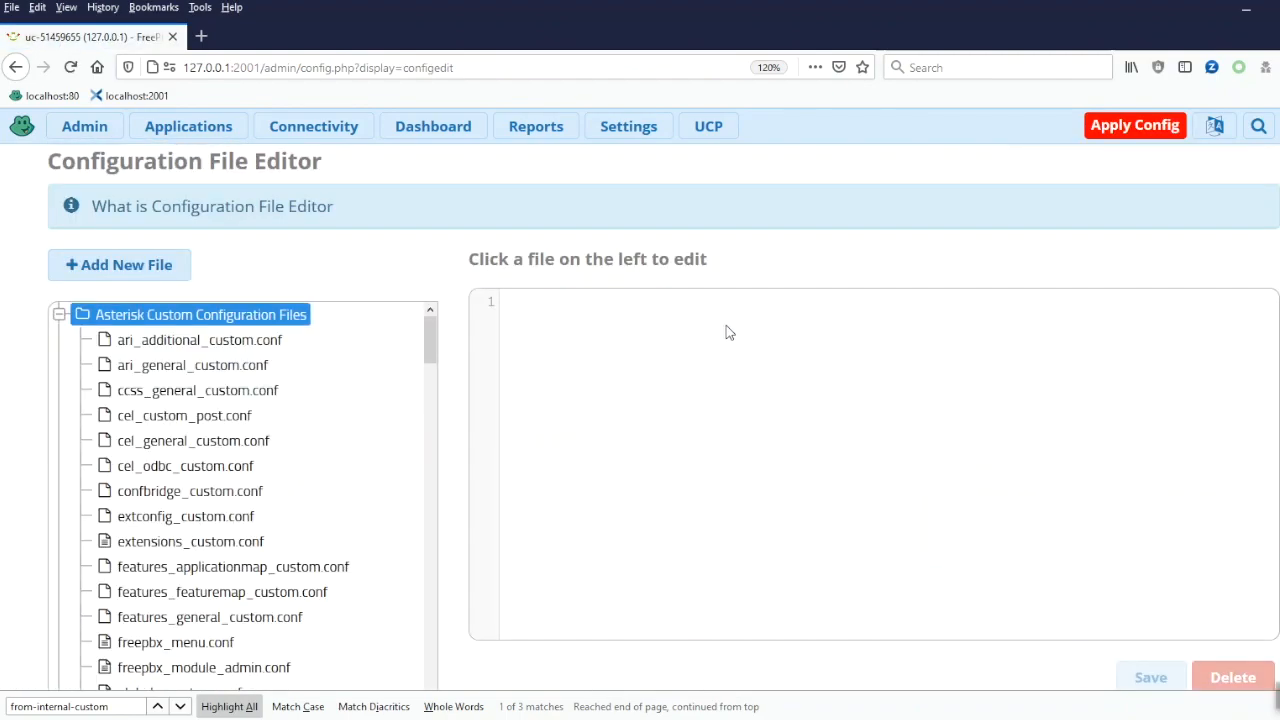
Step: Load extensions_custom.conf in the editor and position the [from-internal-custom] block after existing entries
left_click(190, 540)
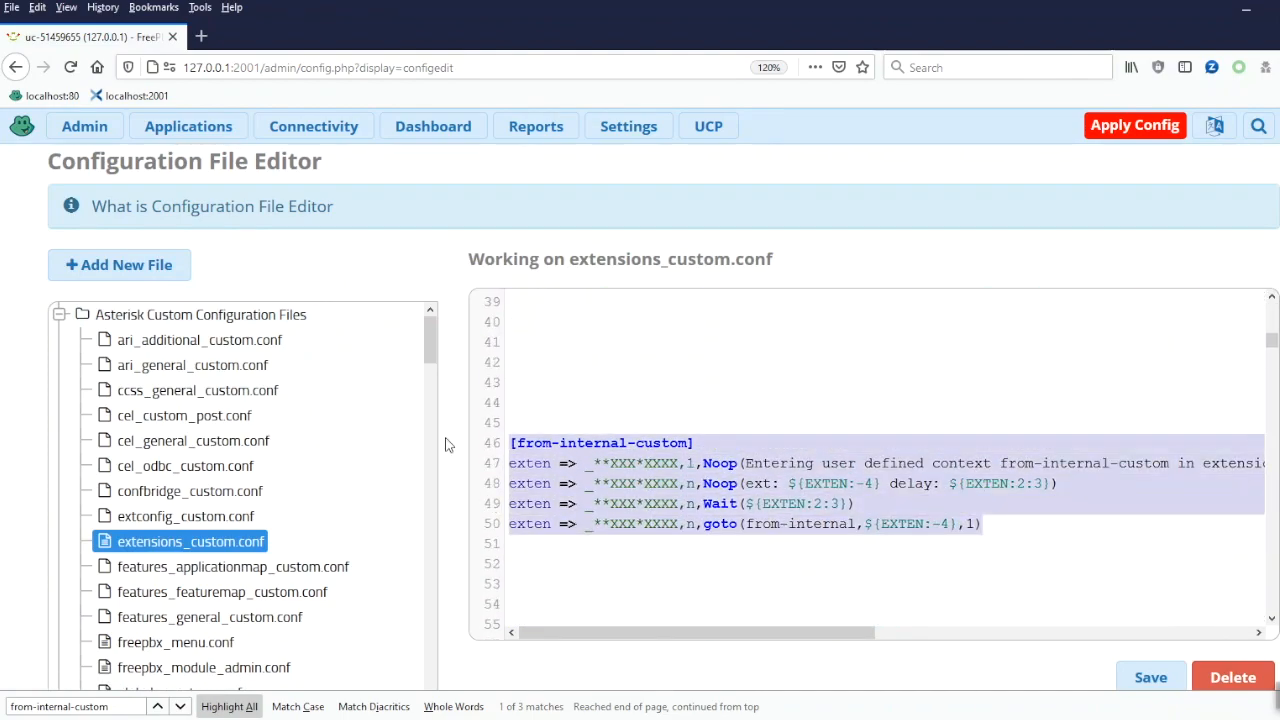
scroll("up", 3)
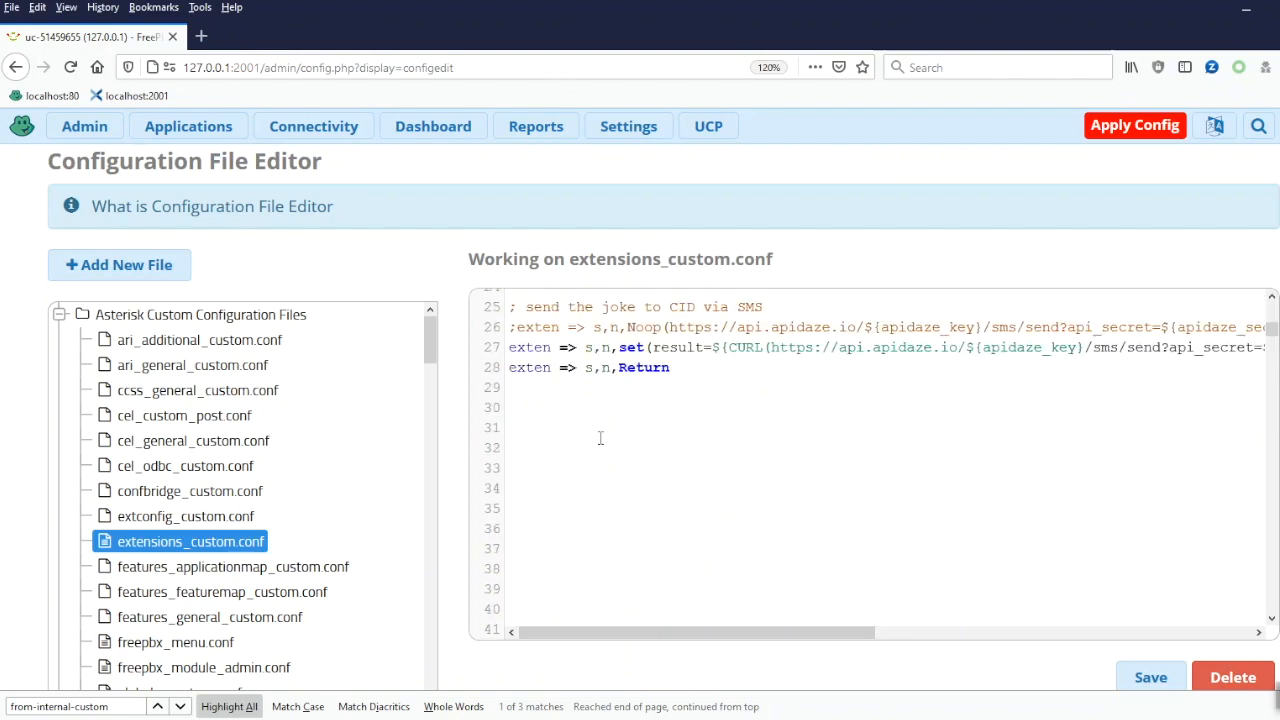
scroll("down", 3)
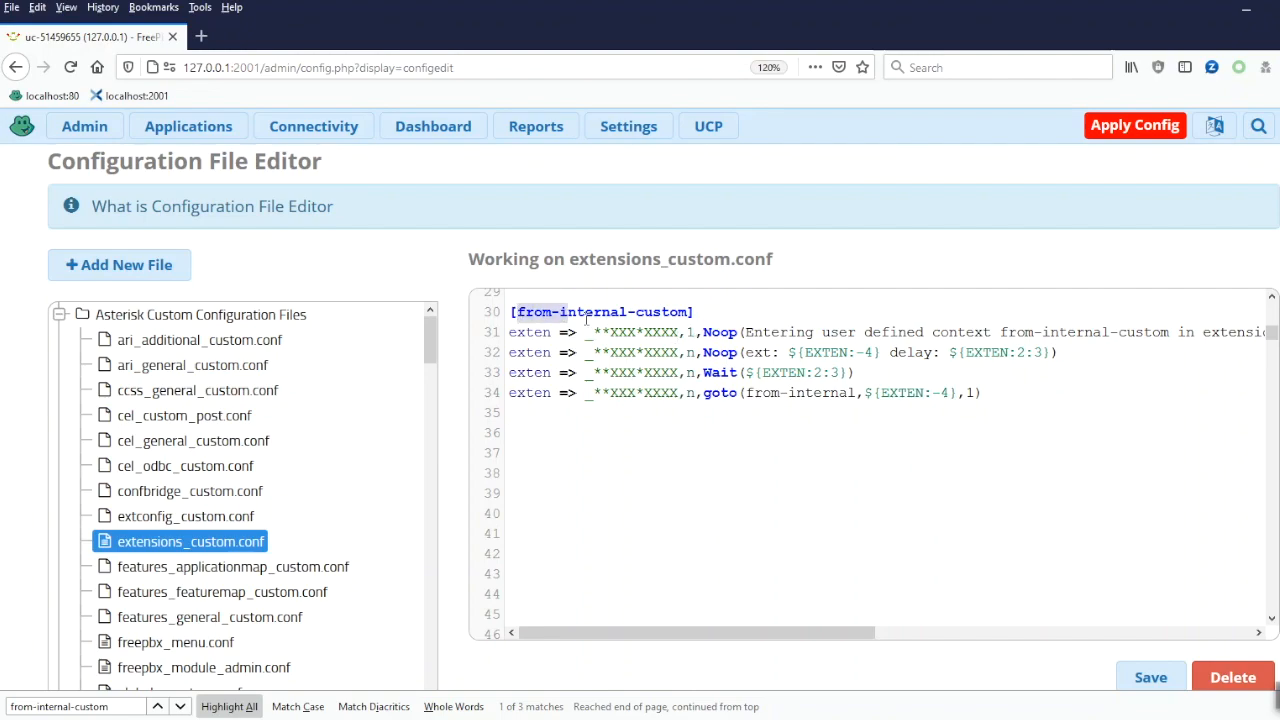
left_click(742, 456)
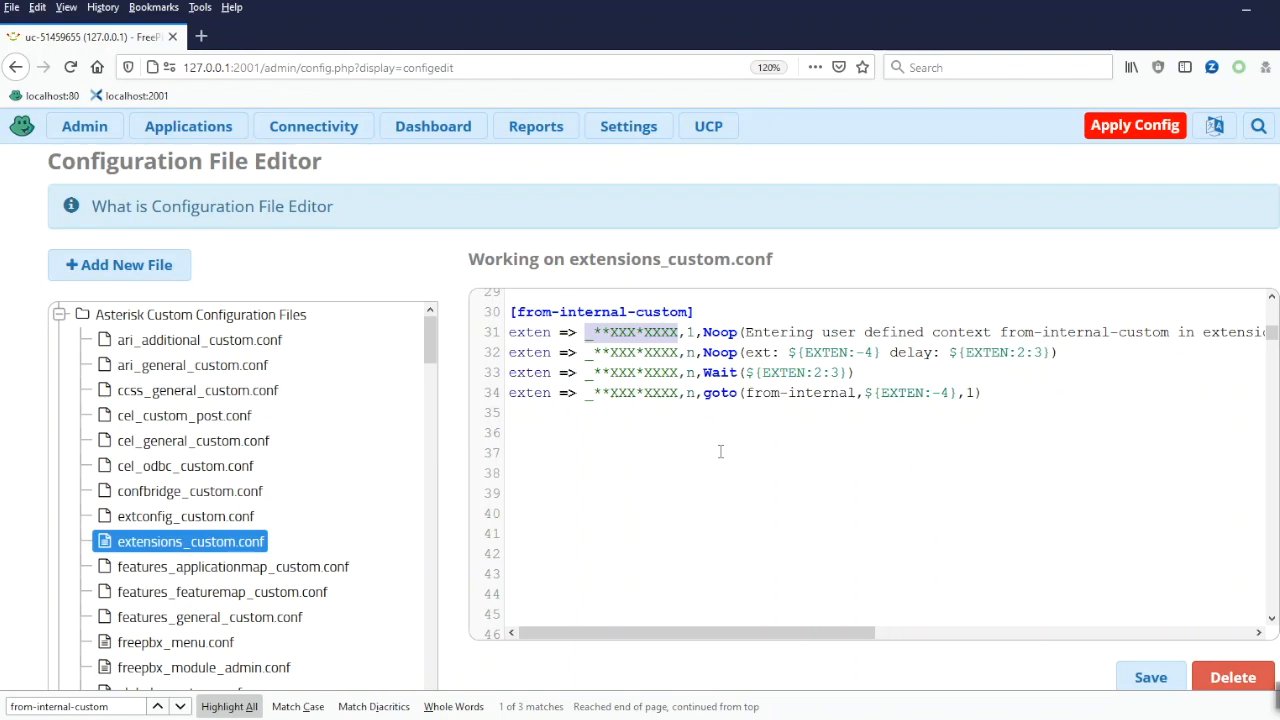
mouse_move(692, 392)
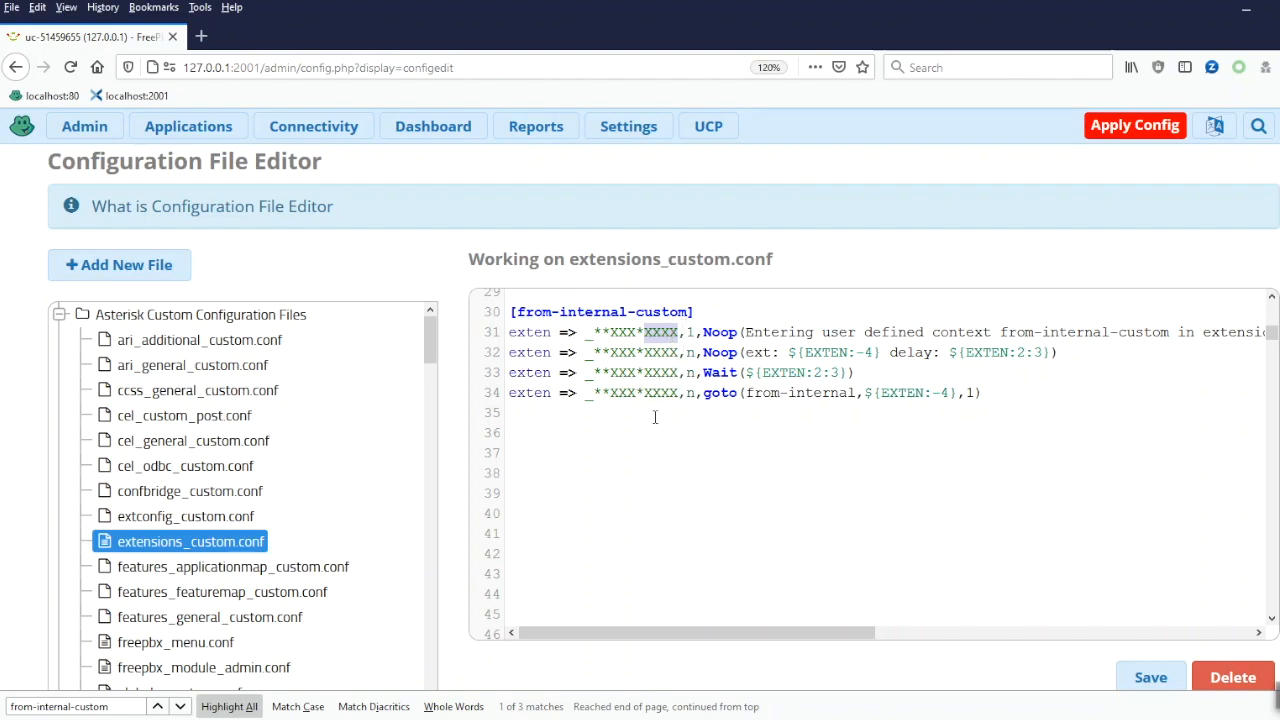
mouse_move(654, 480)
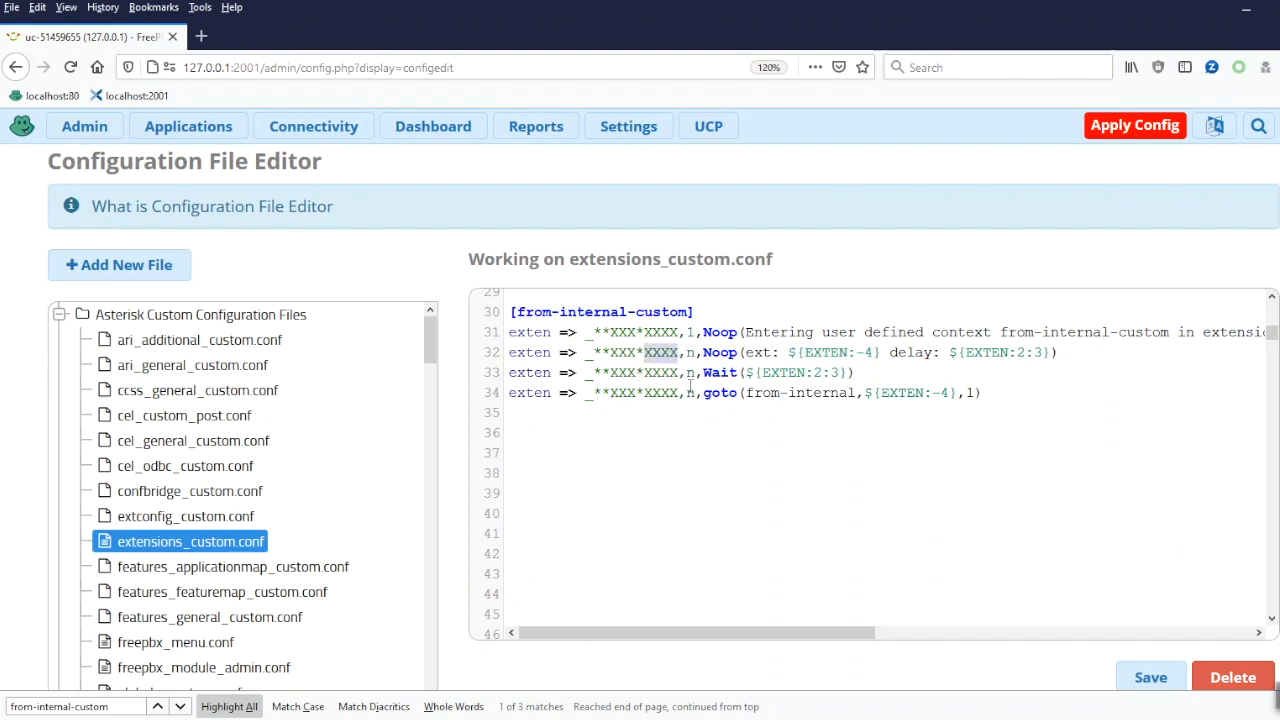
mouse_move(848, 480)
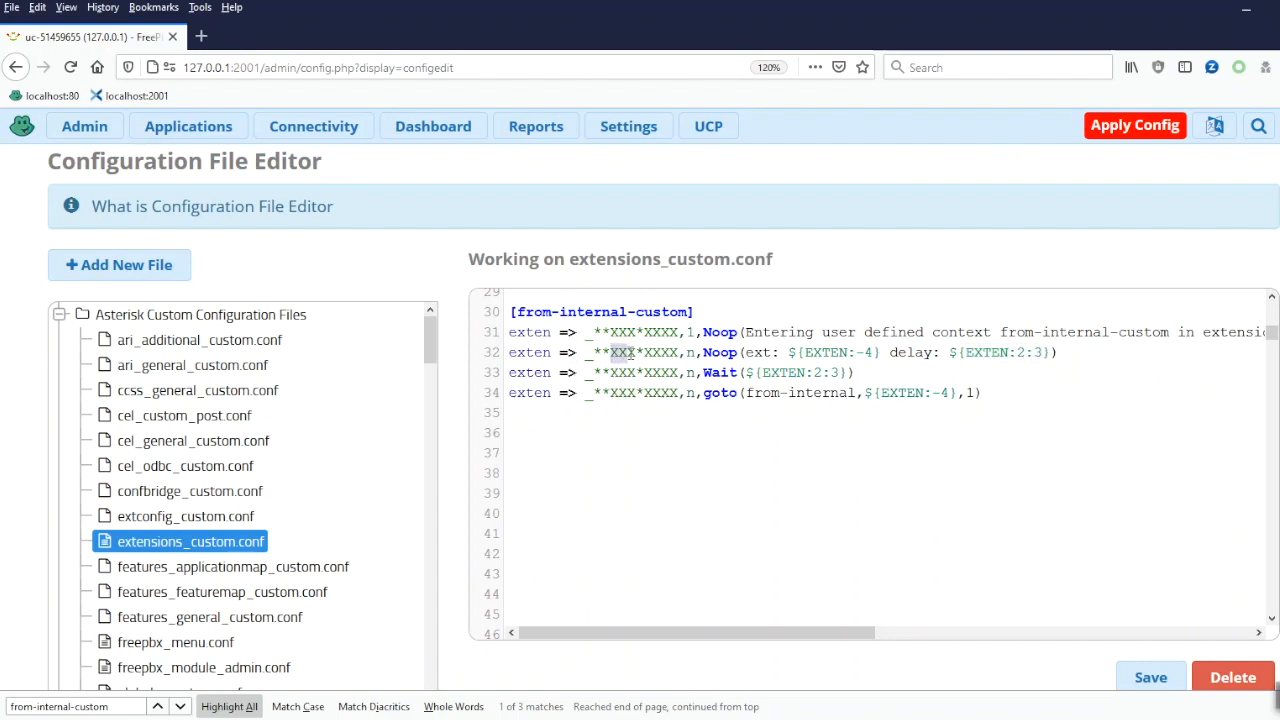
mouse_move(992, 488)
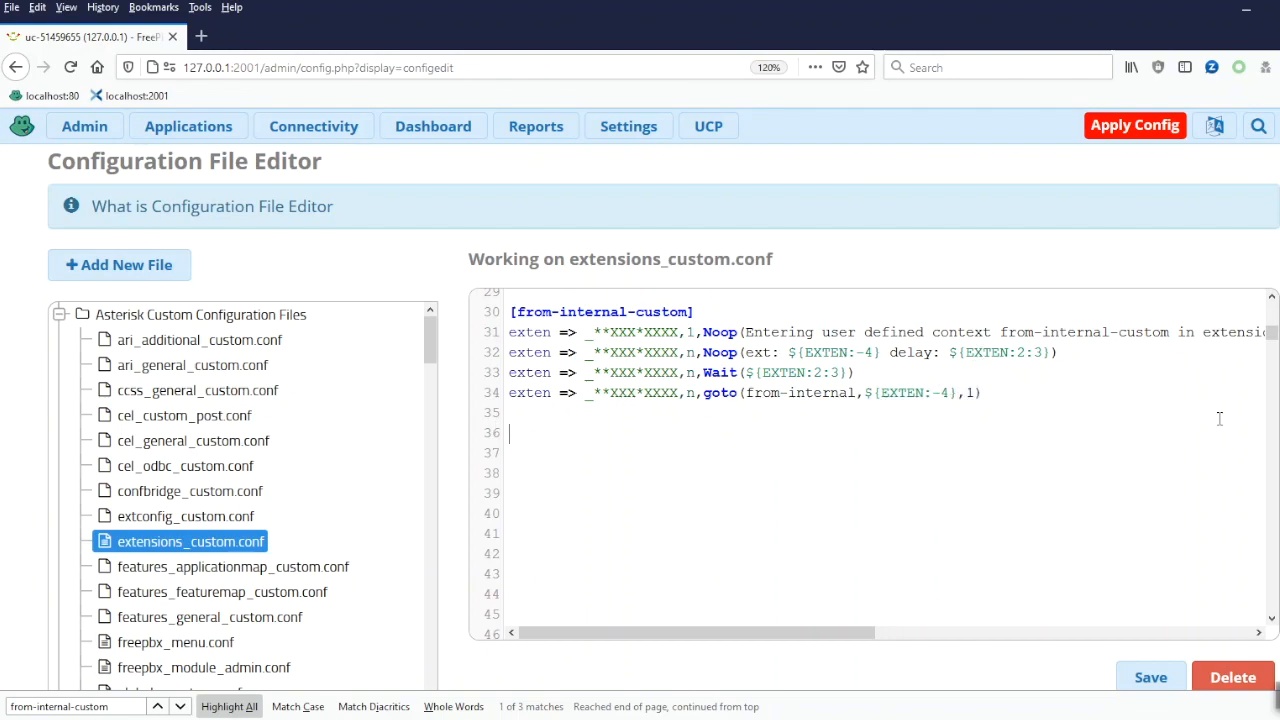
mouse_move(1054, 566)
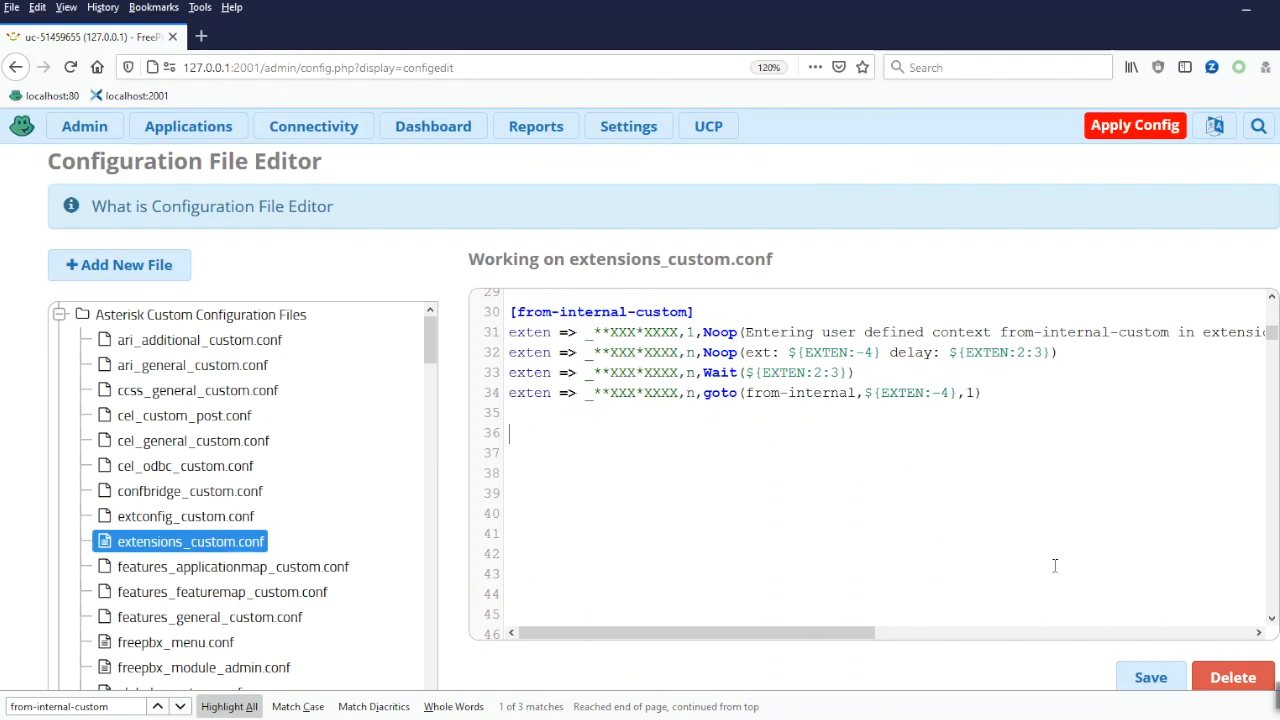
Step: Save extensions_custom.conf and apply the config so Asterisk reloads it
left_click(1150, 676)
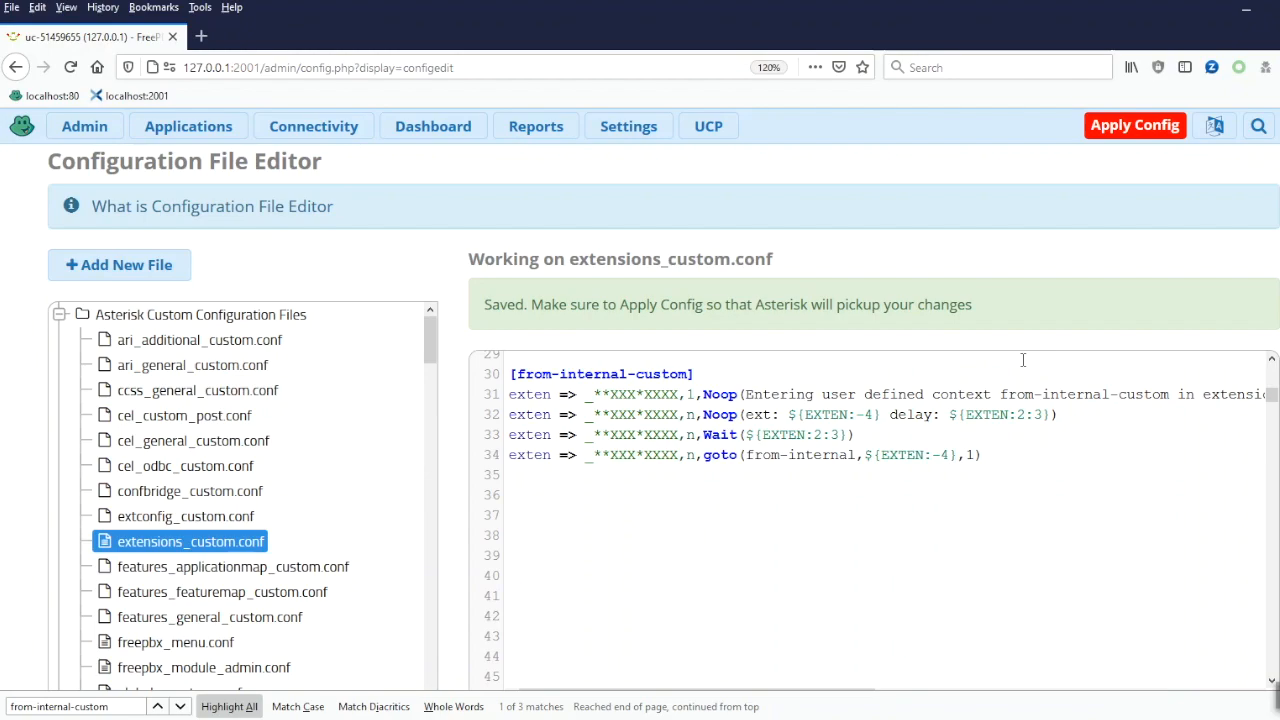
left_click(1136, 124)
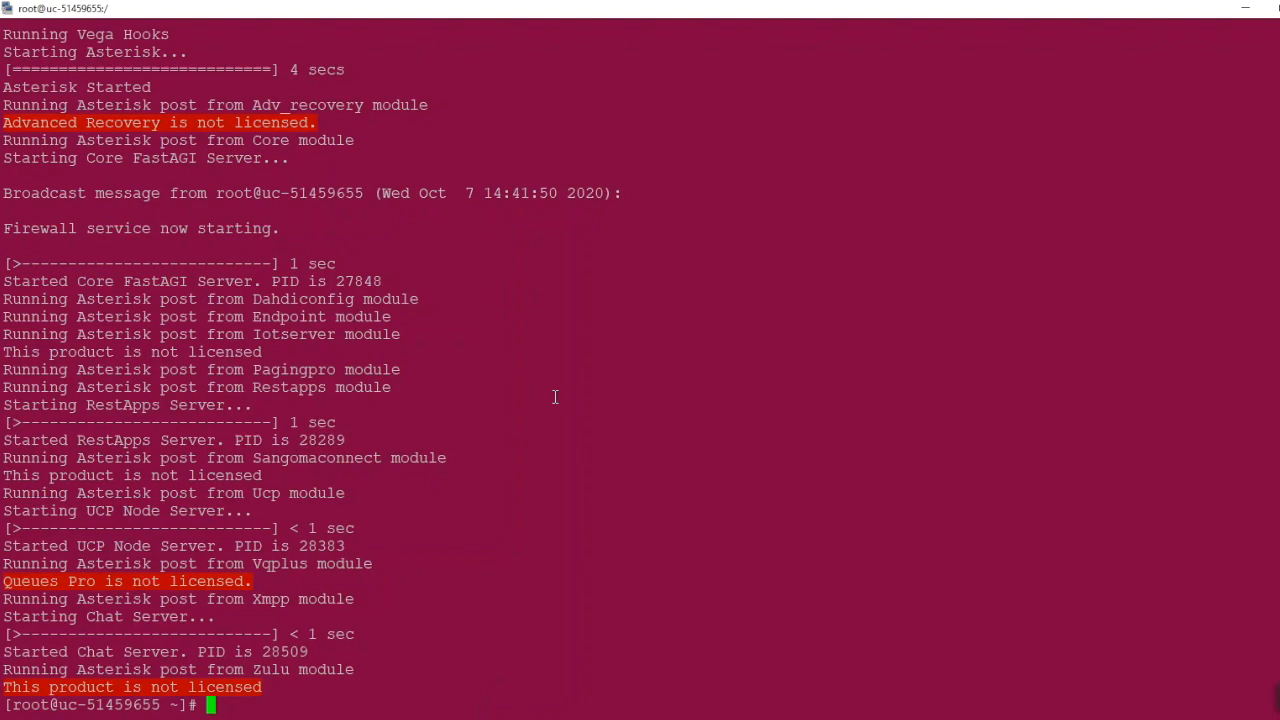
Step: Connect to the Asterisk CLI with asterisk -rvvvv for verbose output
type("asterisk")
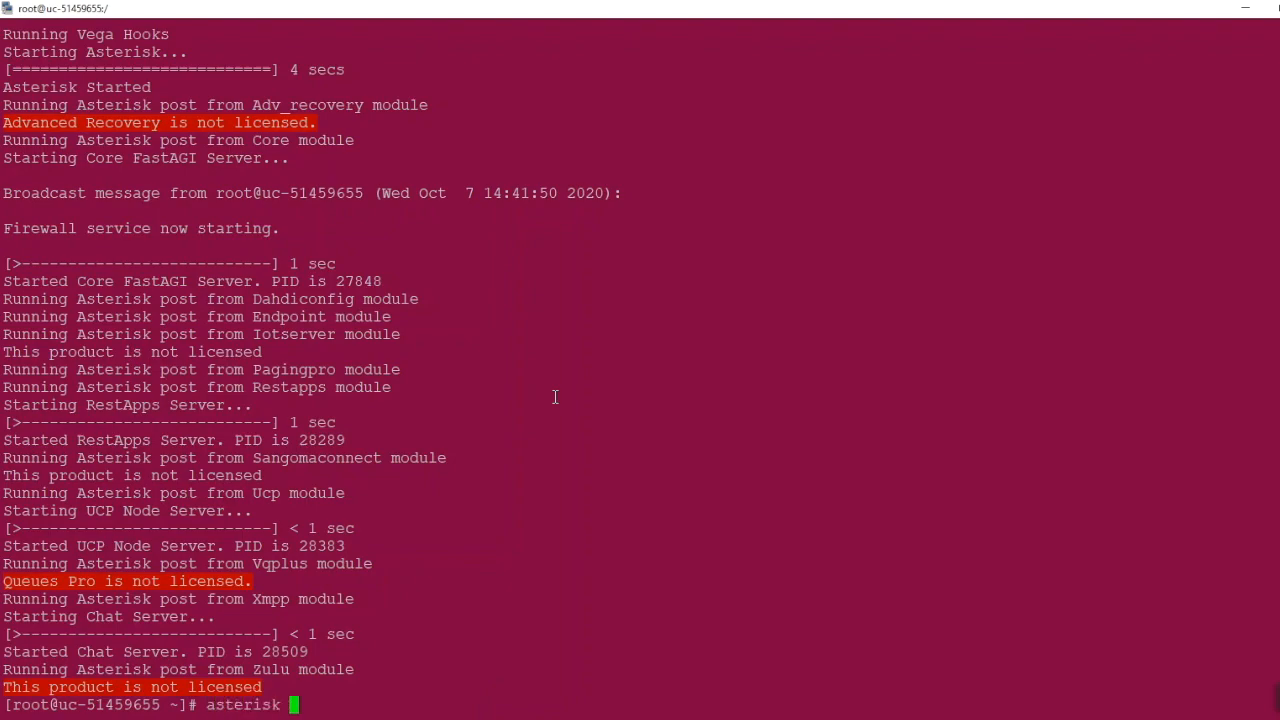
type("-rvvvv")
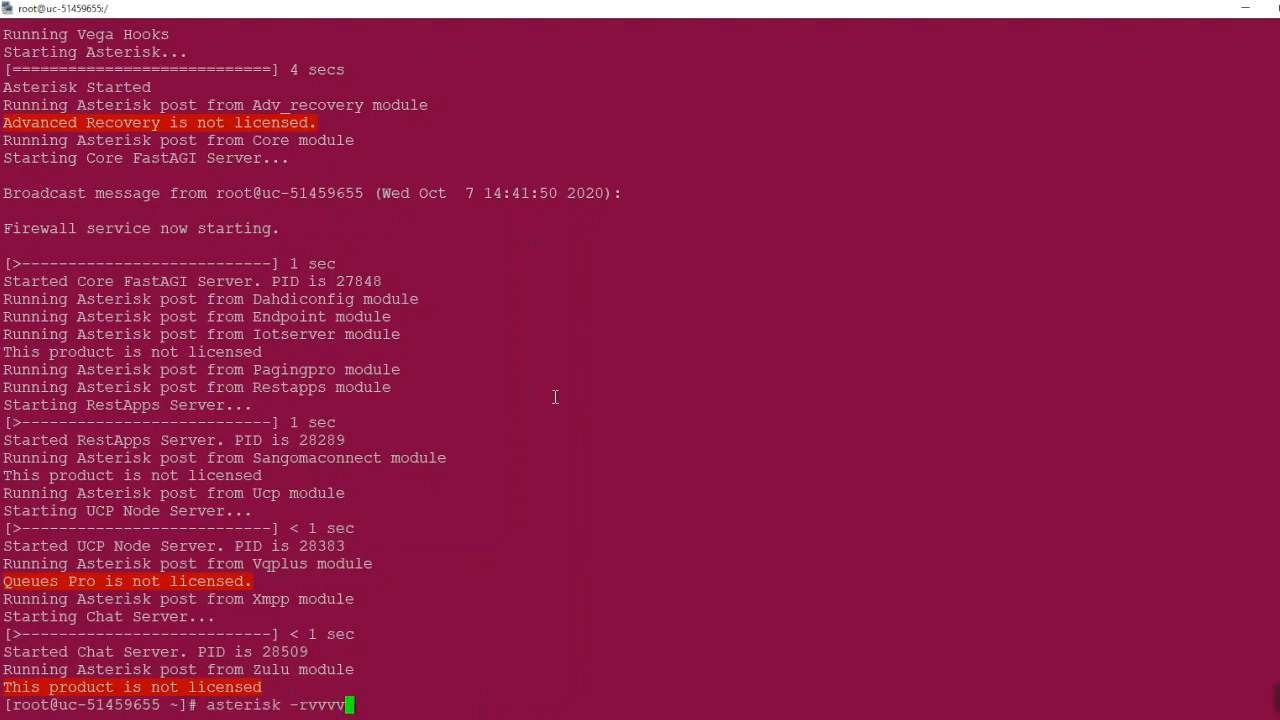
key("Return")
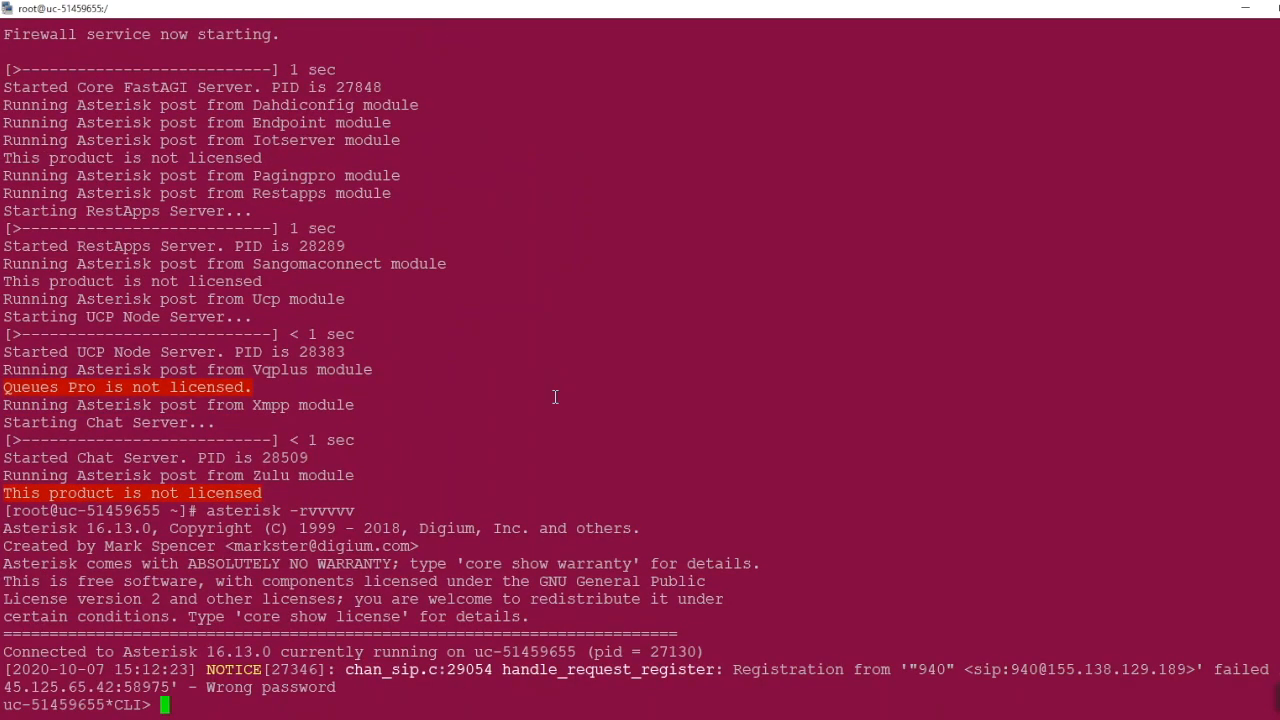
mouse_move(558, 402)
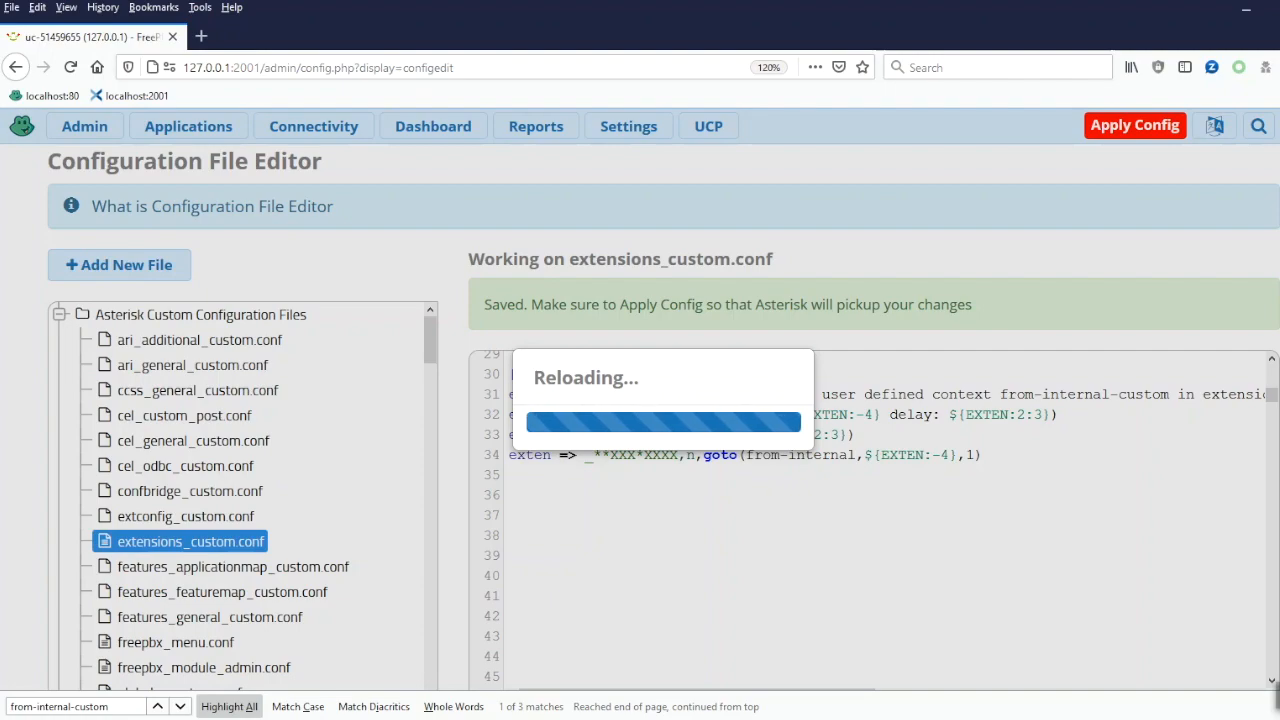
mouse_move(650, 428)
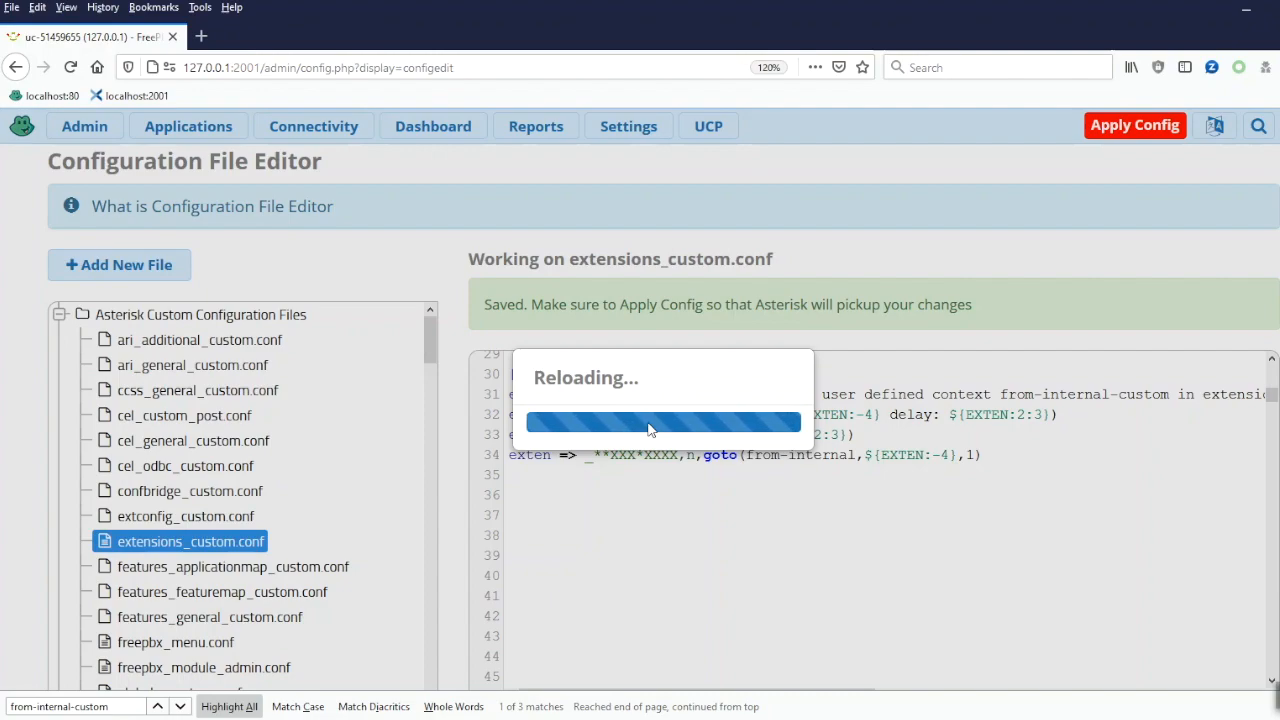
mouse_move(662, 446)
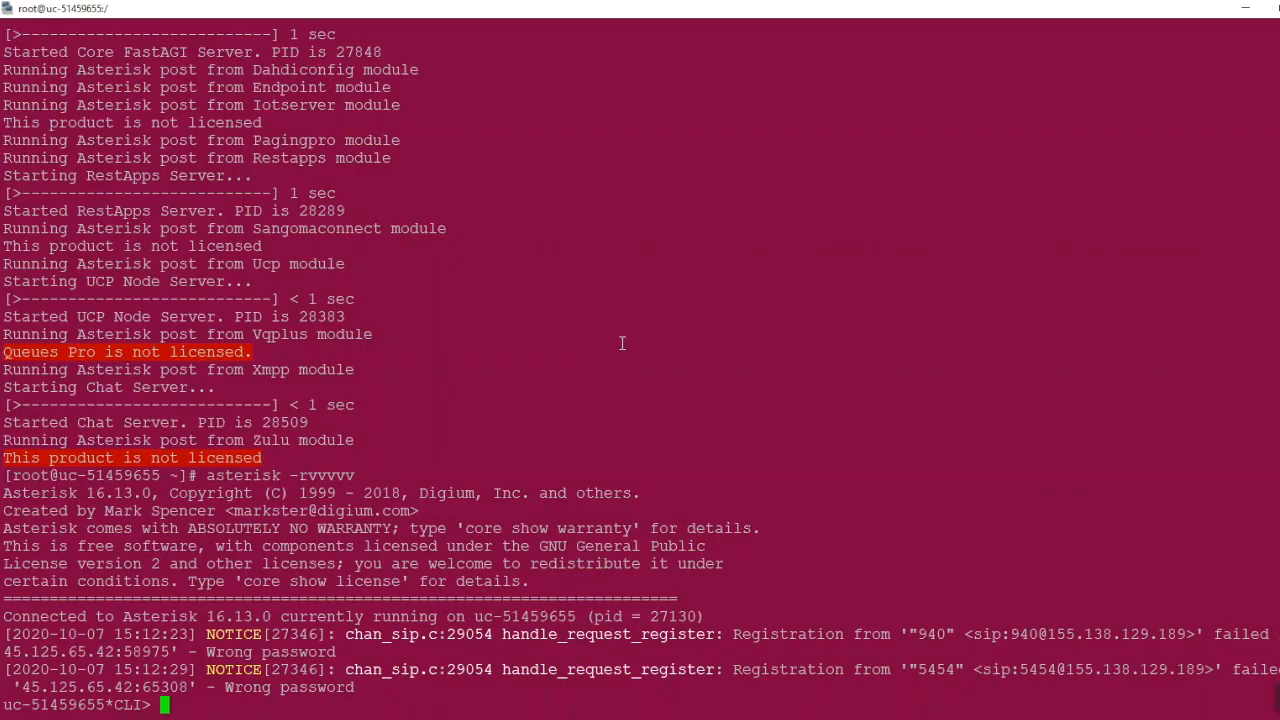
Step: Scroll the CLI log to confirm the call enters from-internal-custom, NoOps ext 6015 delay 015, and waits
scroll("down", 3)
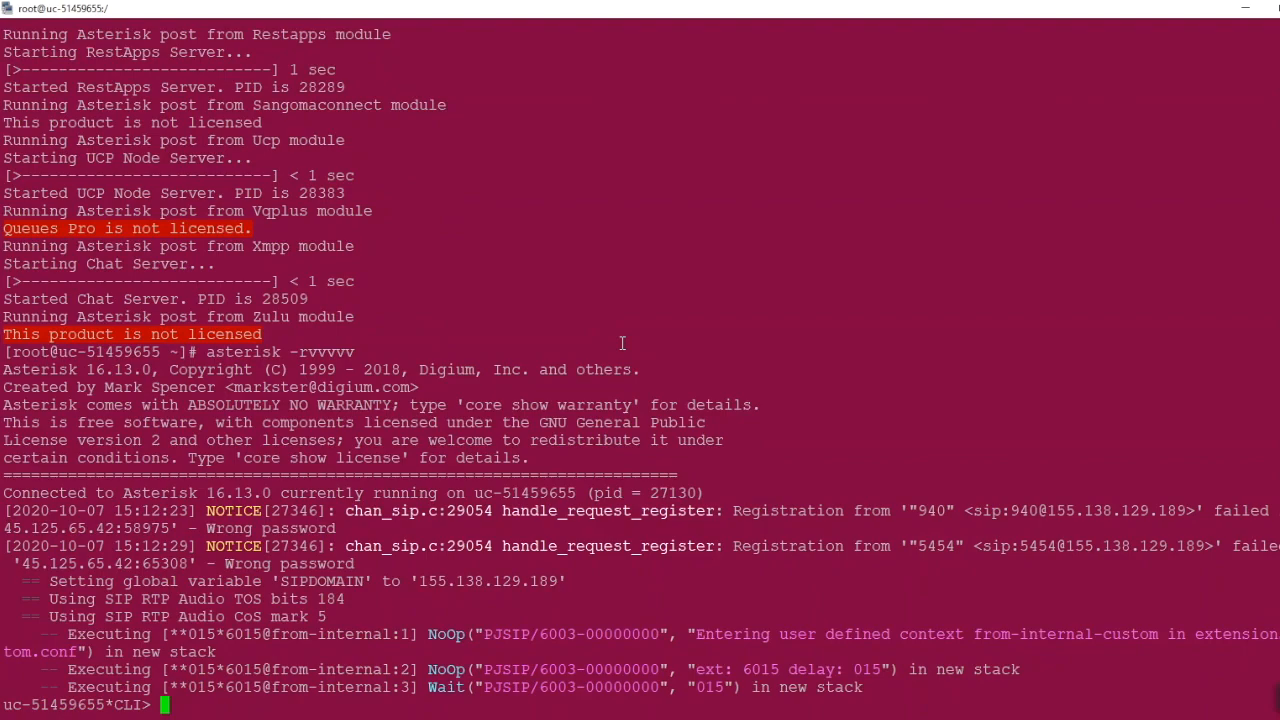
mouse_move(644, 388)
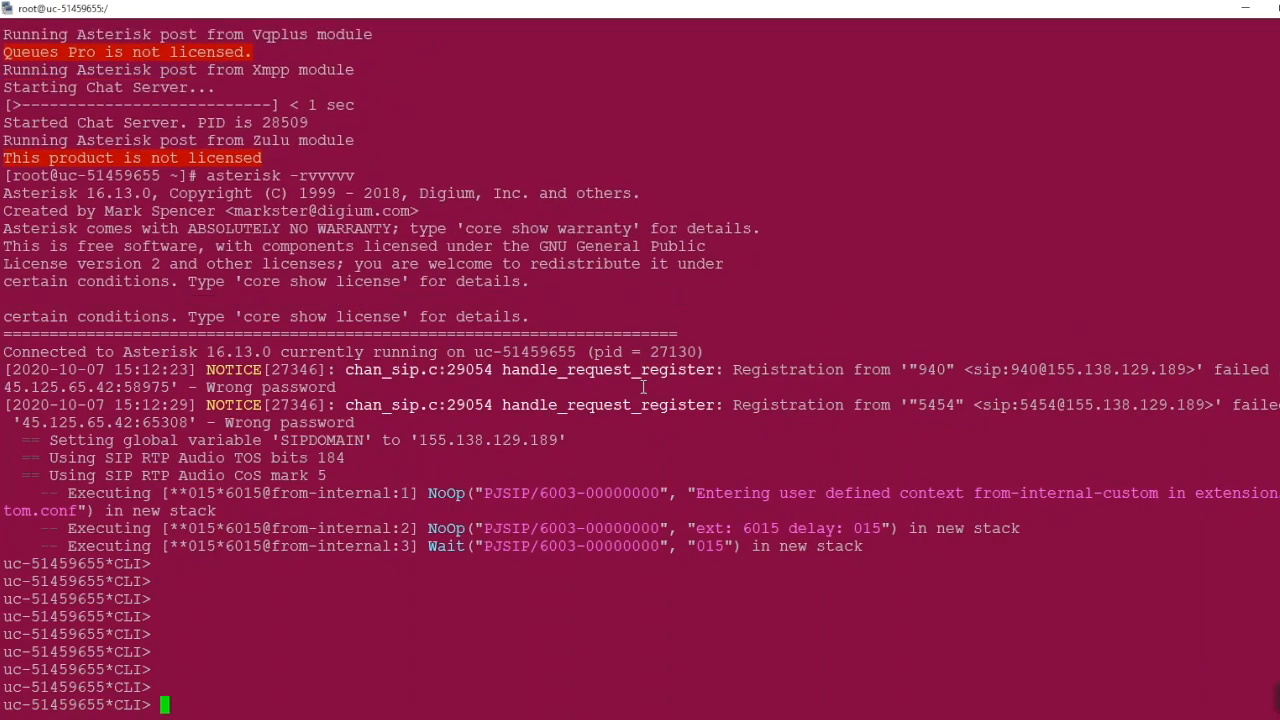
scroll("down", 3)
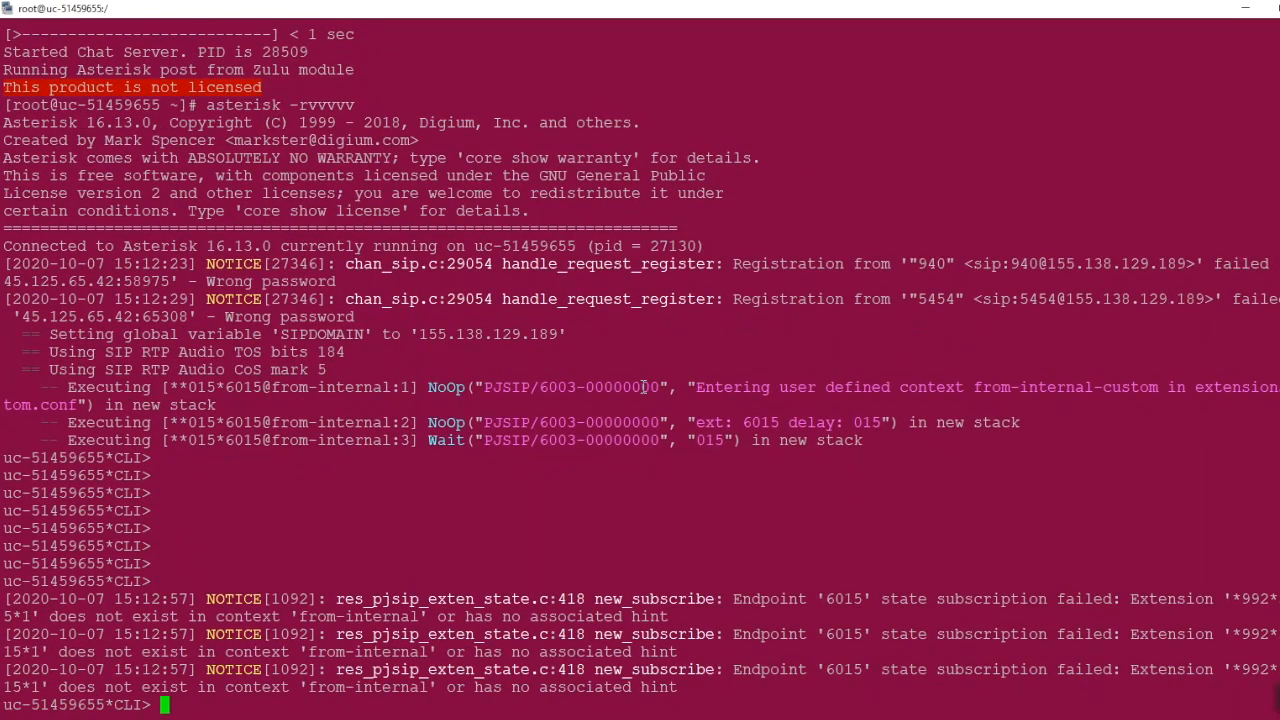
scroll("down", 3)
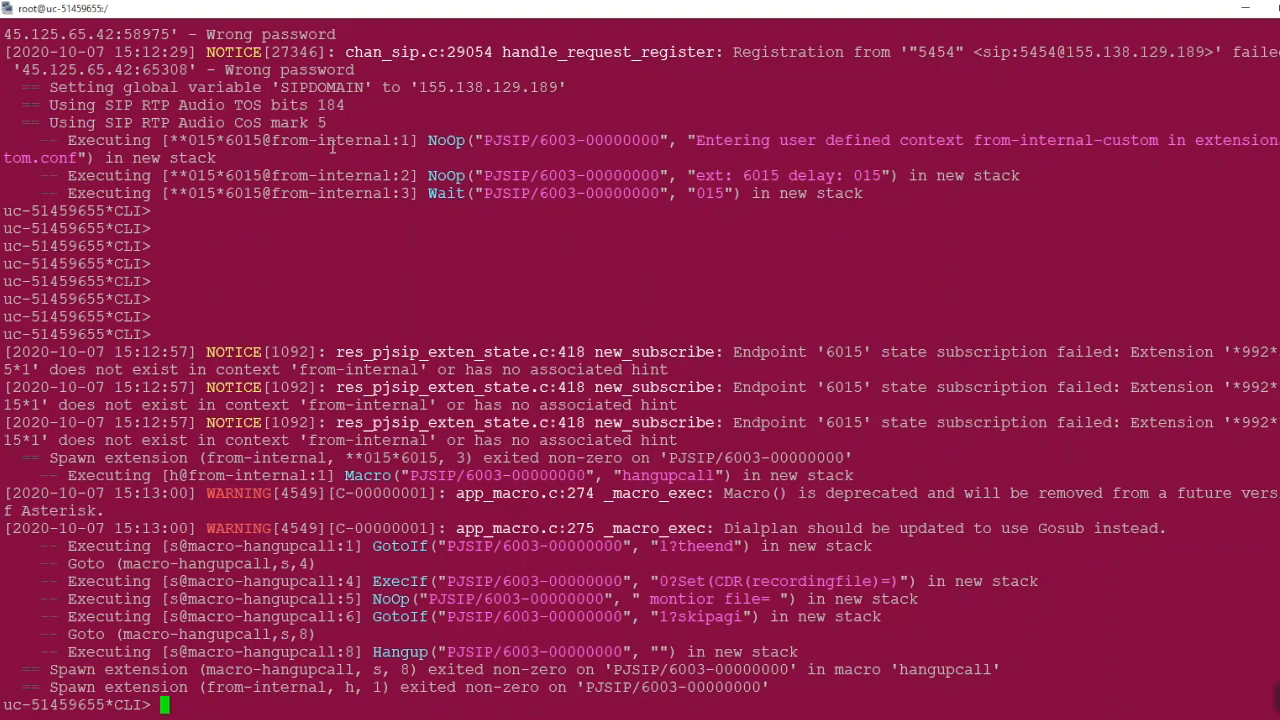
mouse_move(700, 178)
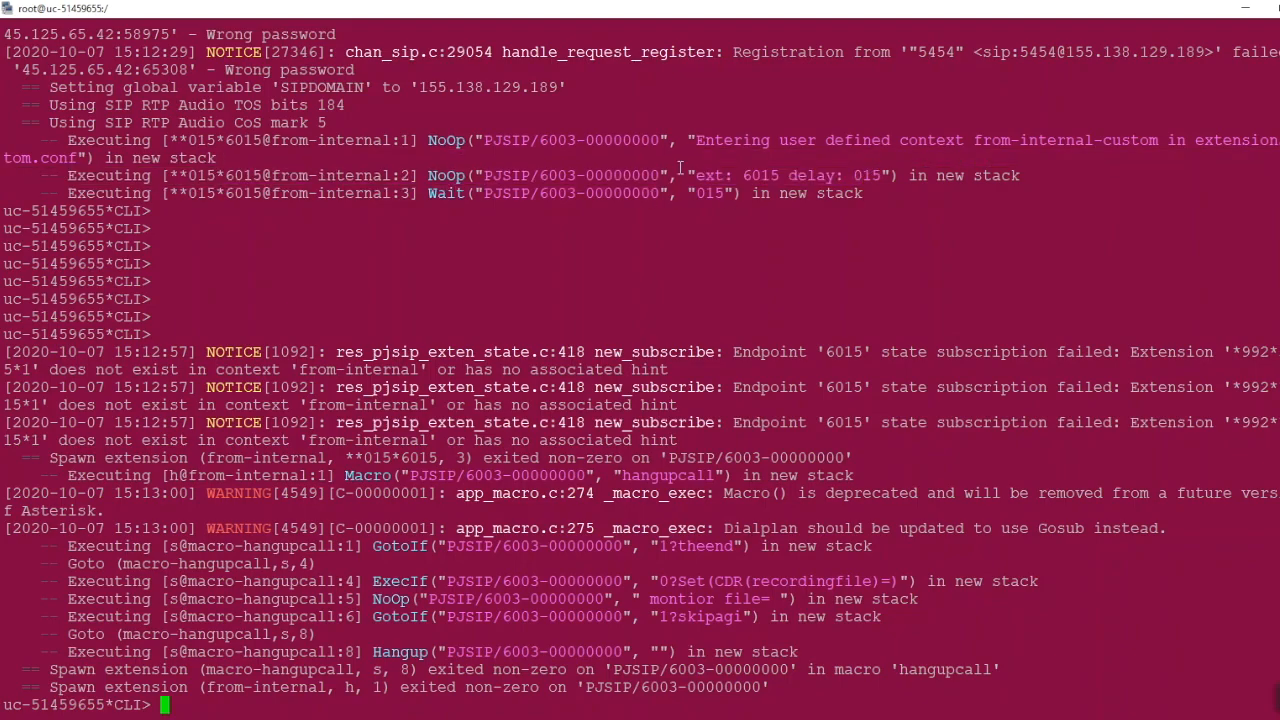
mouse_move(756, 224)
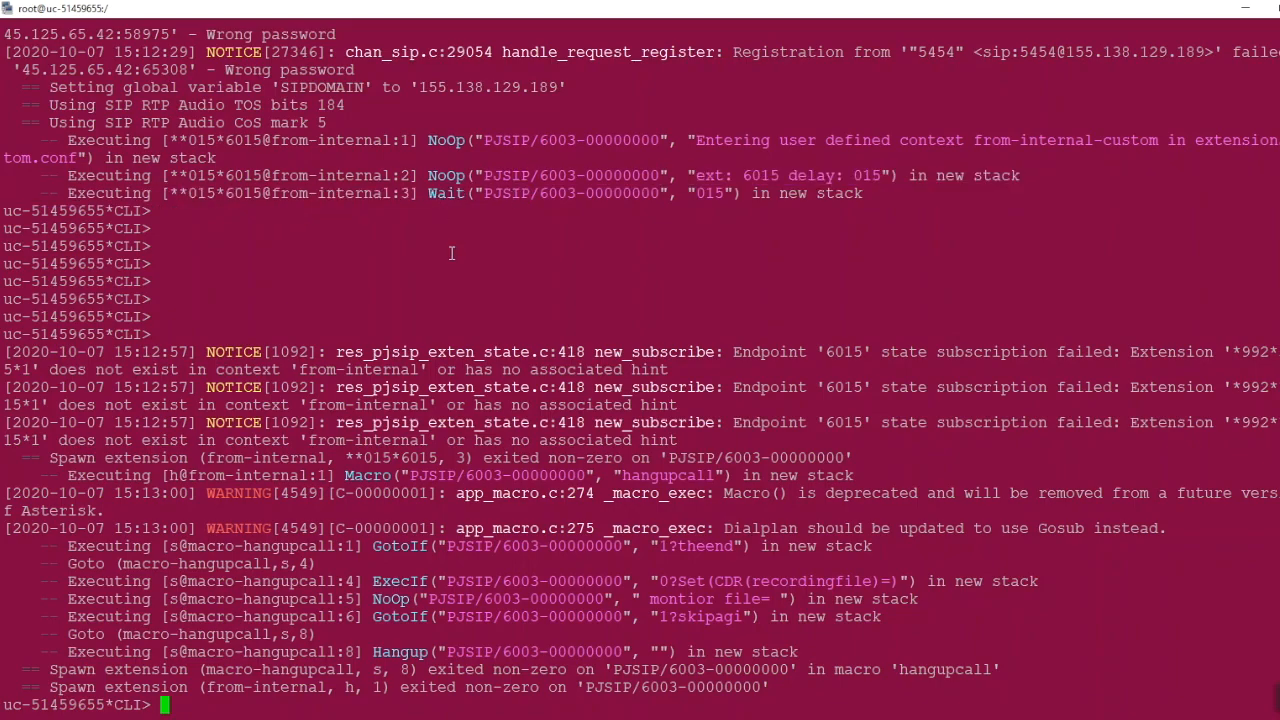
mouse_move(448, 308)
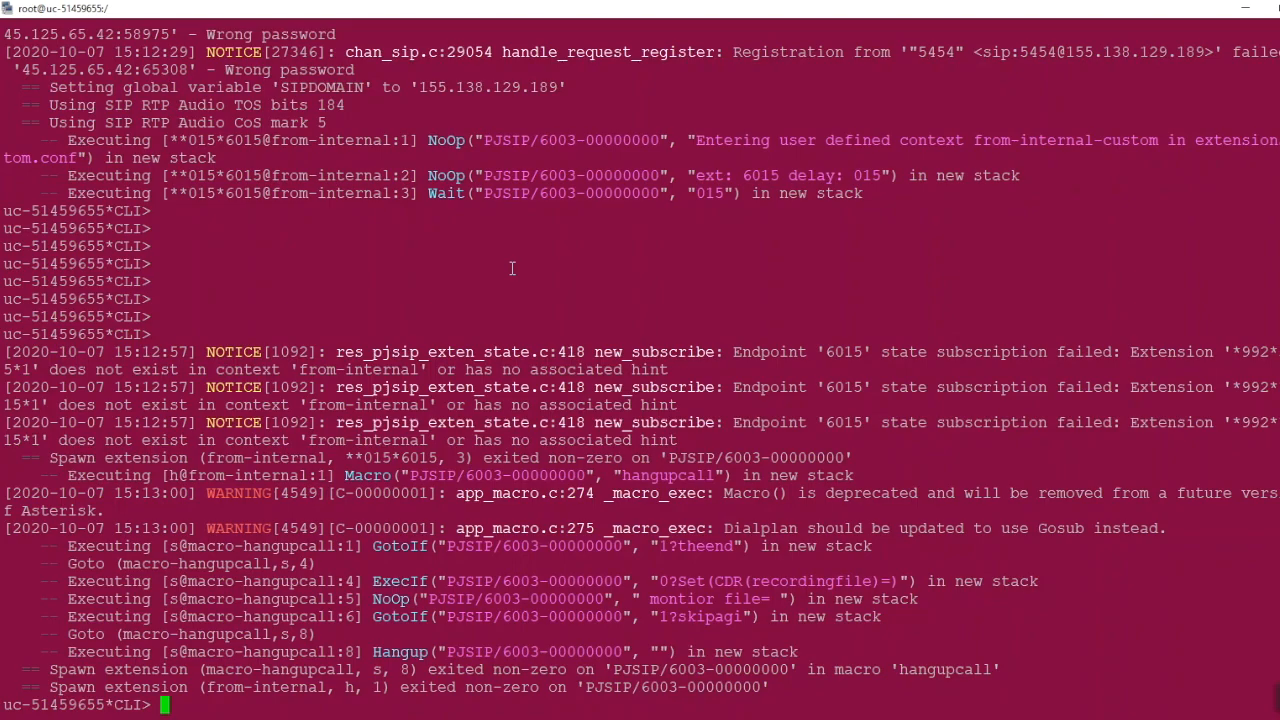
mouse_move(438, 298)
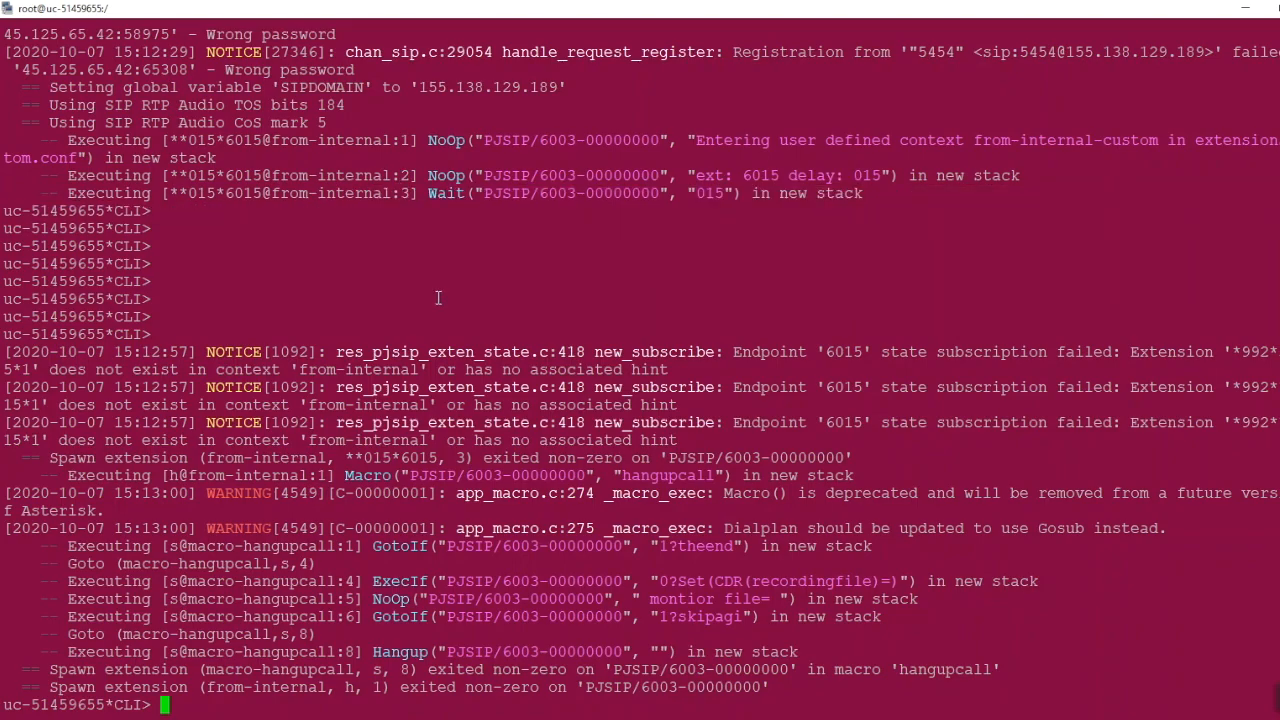